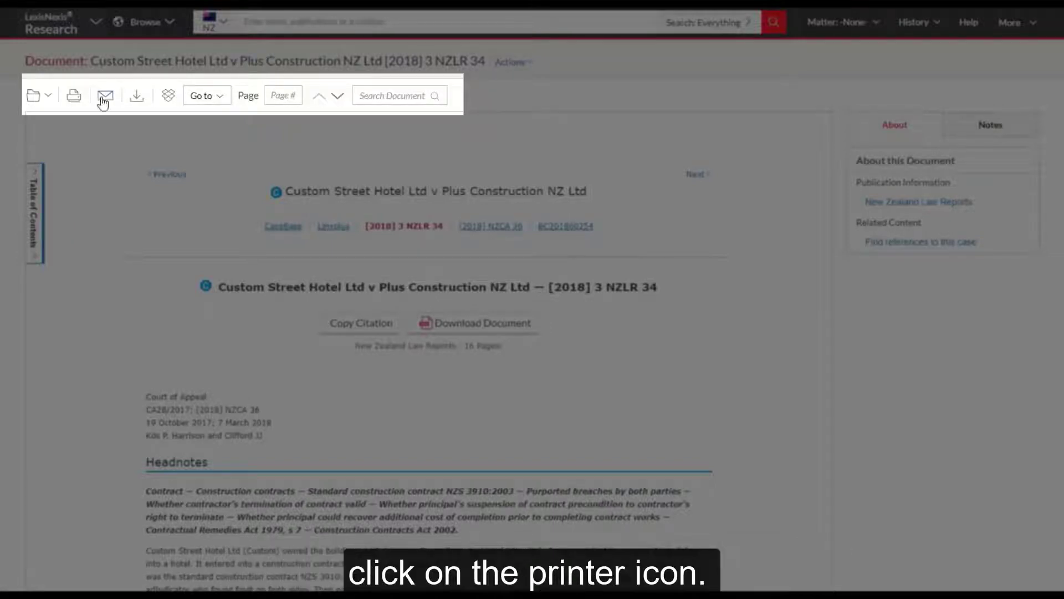
# Bring up the Print dialog for the Custom Street Hotel case document.
pyautogui.click(73, 95)
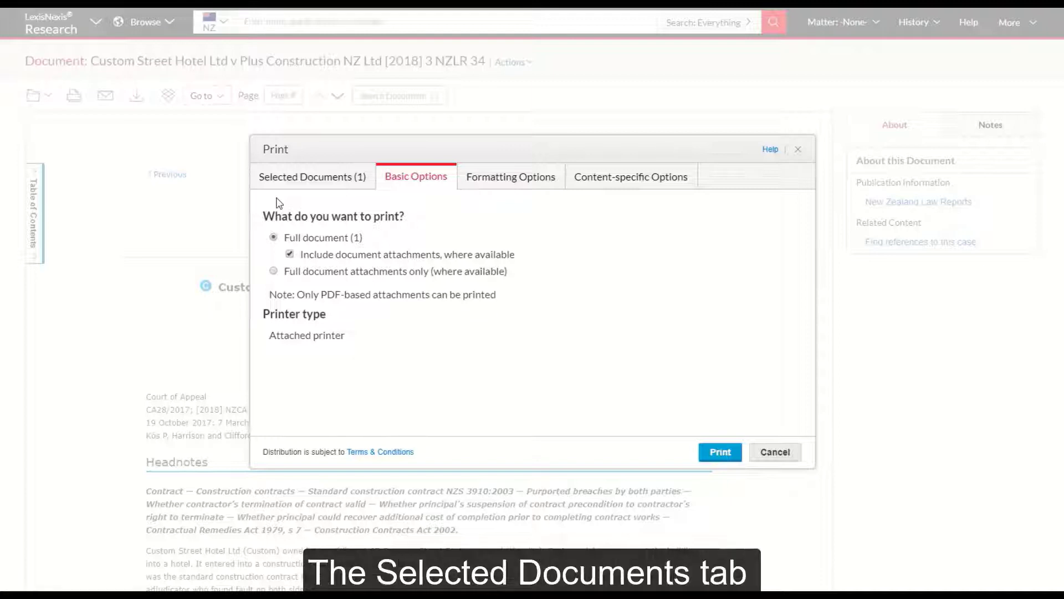
# Review the Selected Documents, Basic, Formatting and Content-specific options, then print the full case document.
pyautogui.click(312, 176)
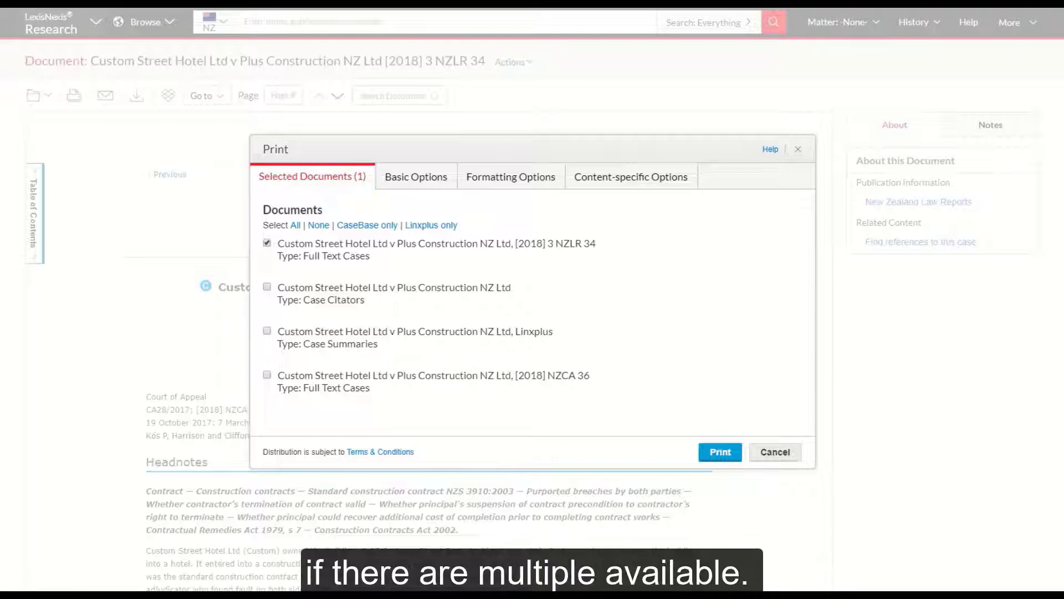
pyautogui.click(416, 177)
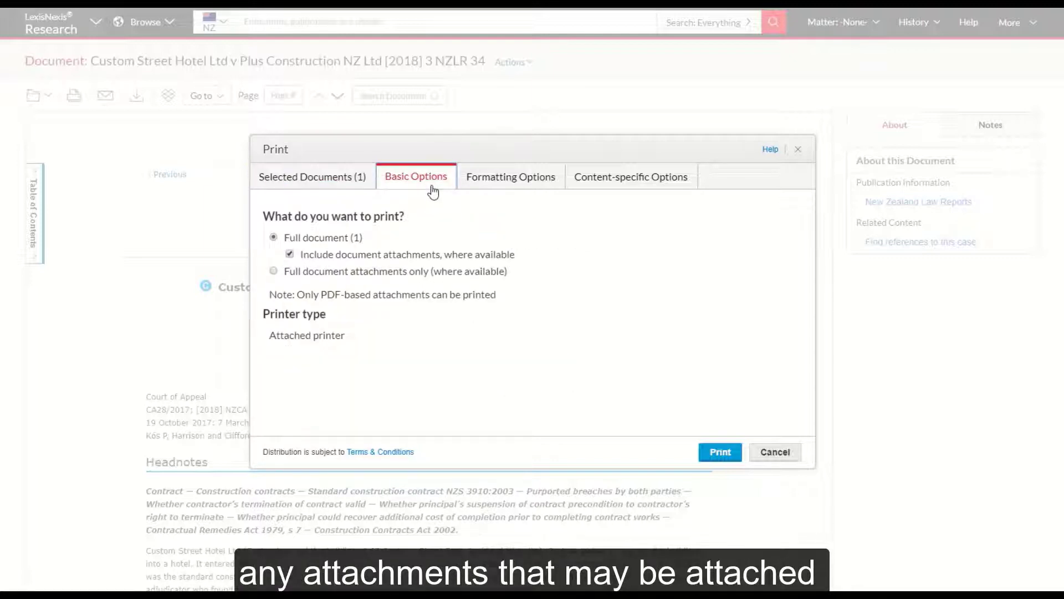
pyautogui.moveTo(499, 188)
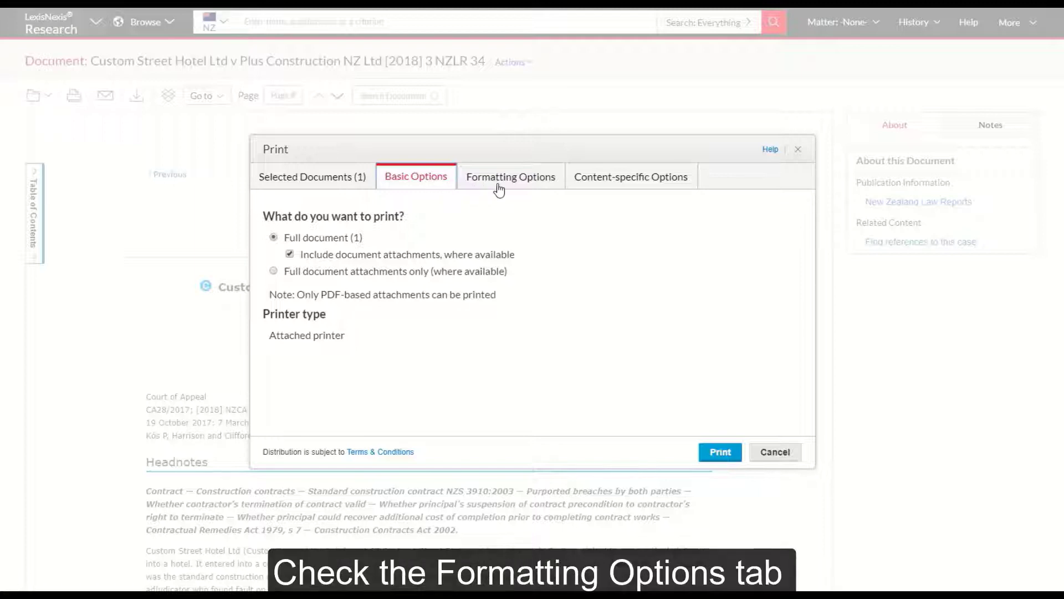
pyautogui.click(510, 176)
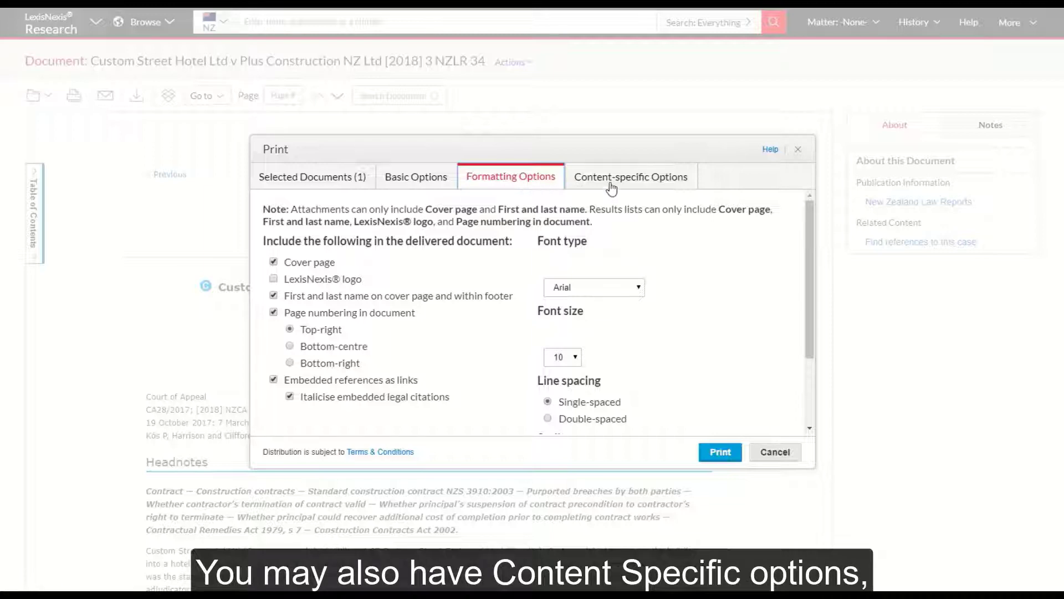
pyautogui.click(631, 176)
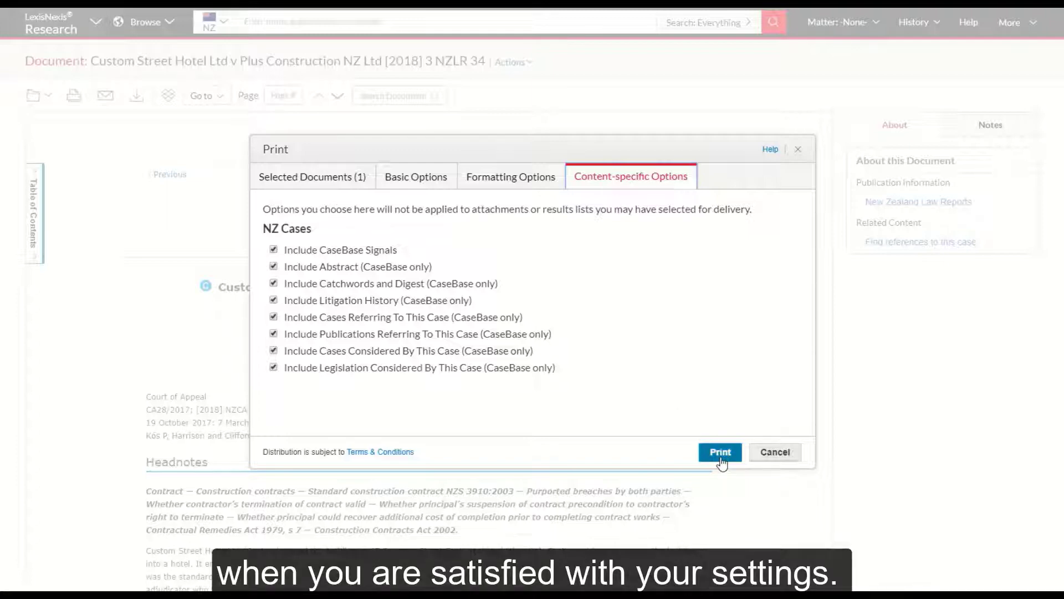
pyautogui.click(719, 452)
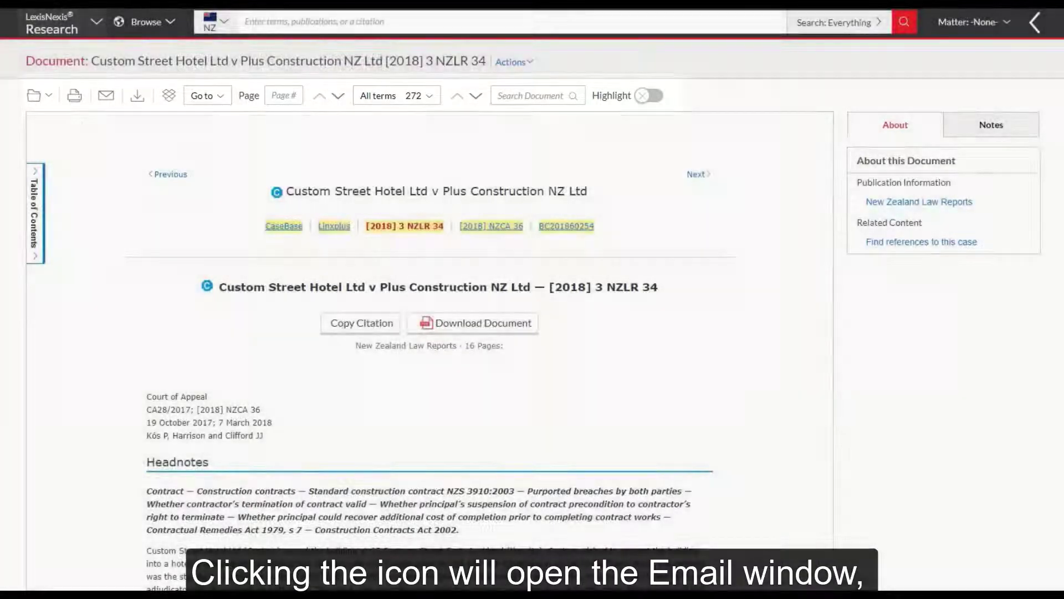
# Bring up the Email dialog and look over its Basic Options, with PDF as the file type.
pyautogui.click(105, 95)
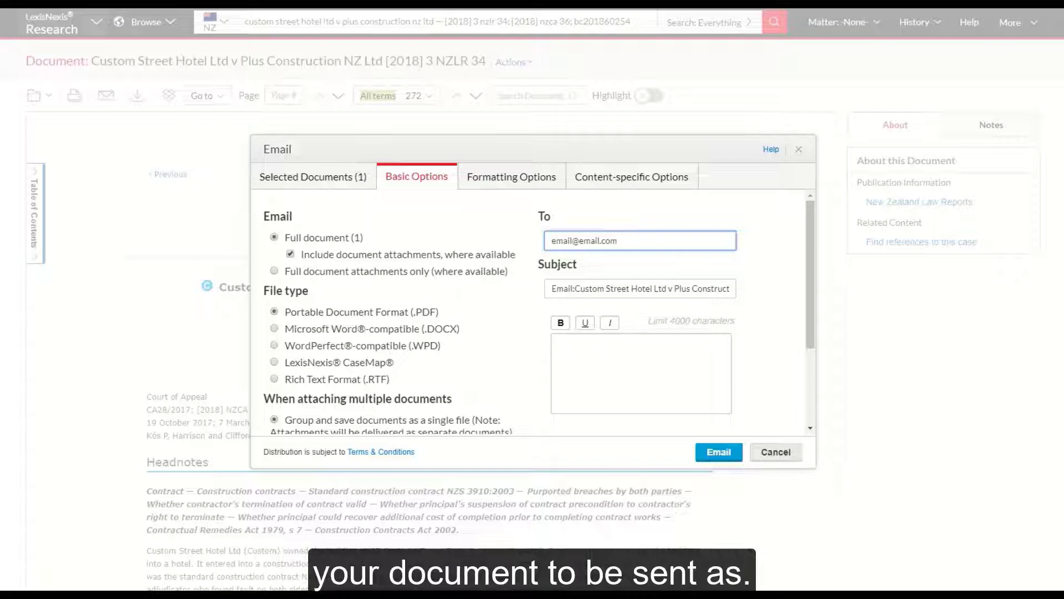
pyautogui.click(639, 241)
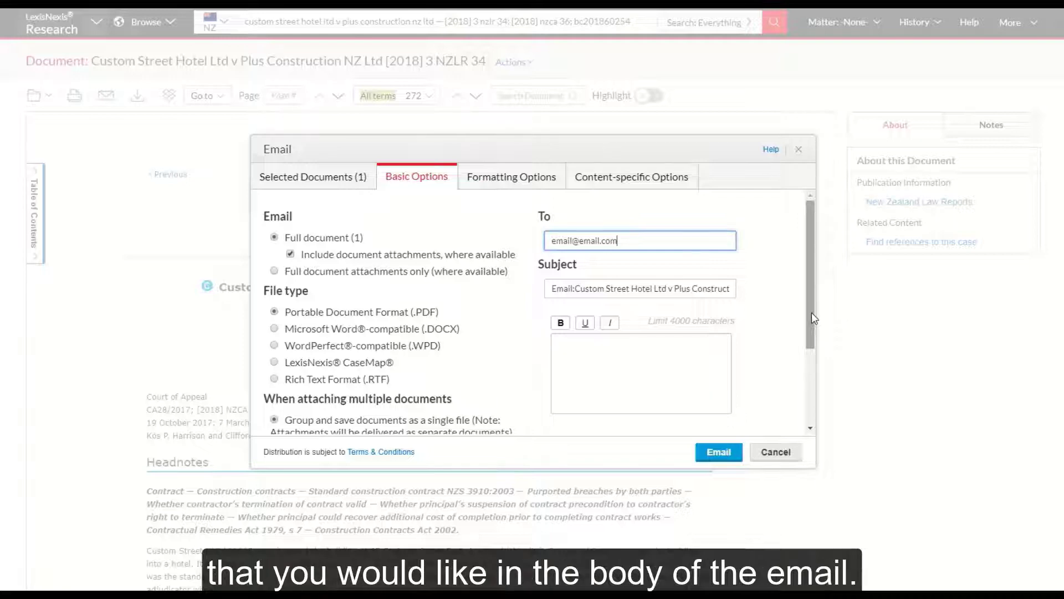
pyautogui.scroll(-3)
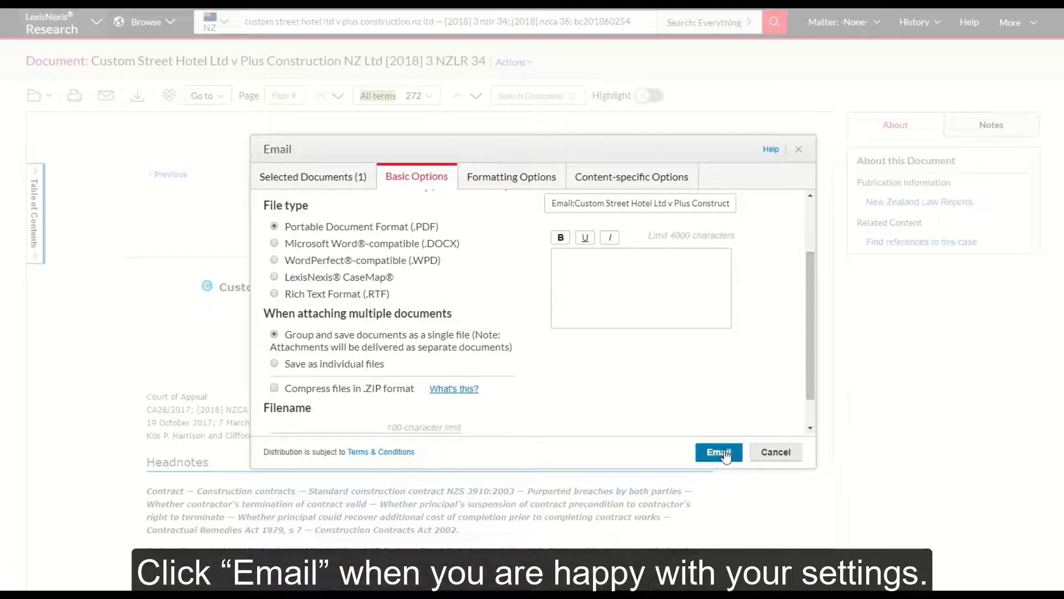
# Email the case document and return to the Custom Street Hotel document.
pyautogui.click(717, 452)
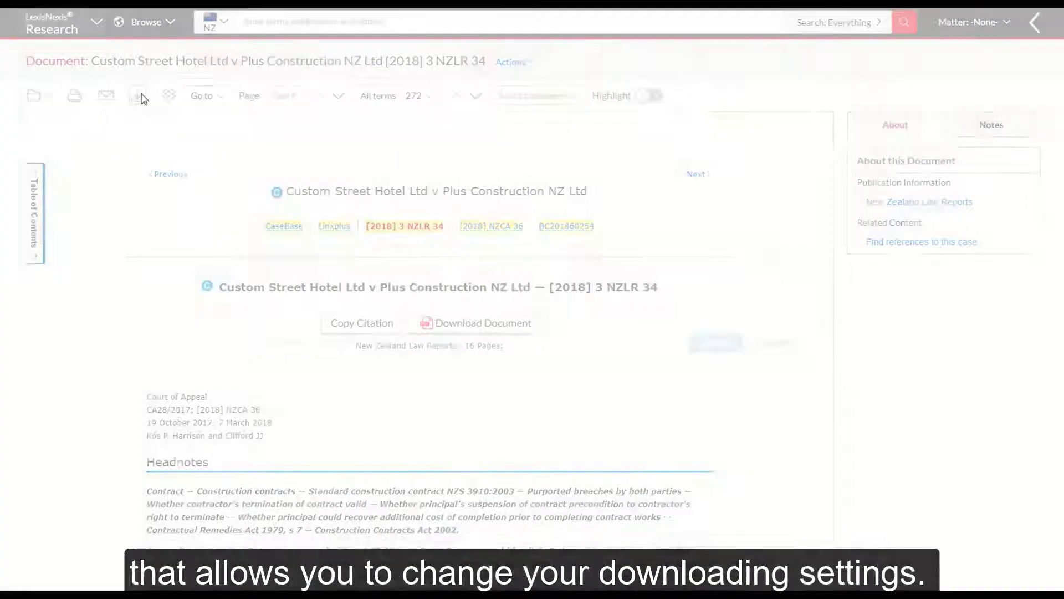
pyautogui.click(138, 96)
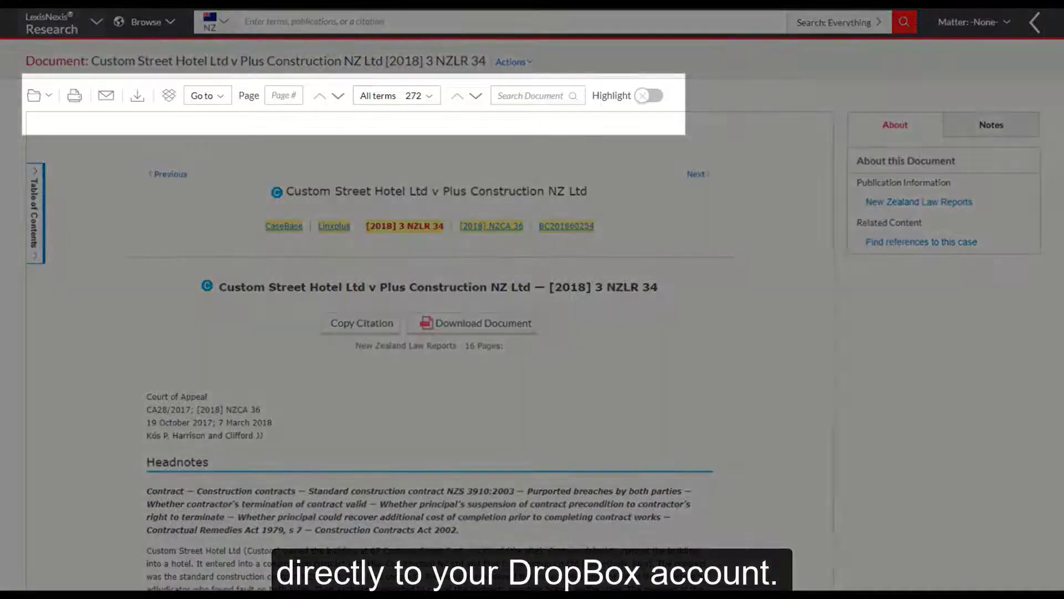
pyautogui.moveTo(169, 96)
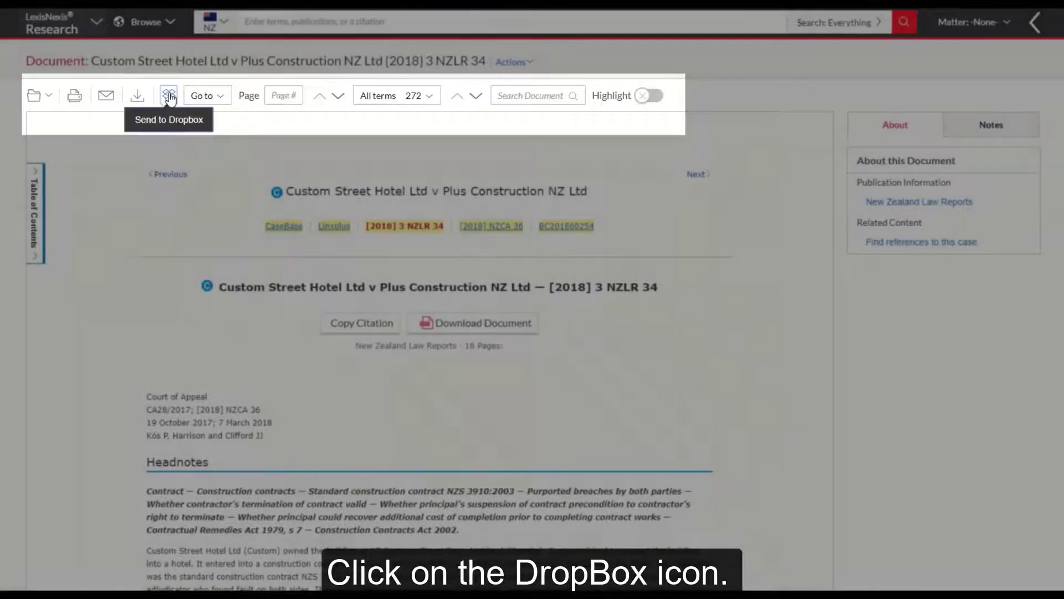
# Visit the Dropbox delivery settings, then read through the help page on the Print dialogue box.
pyautogui.click(167, 95)
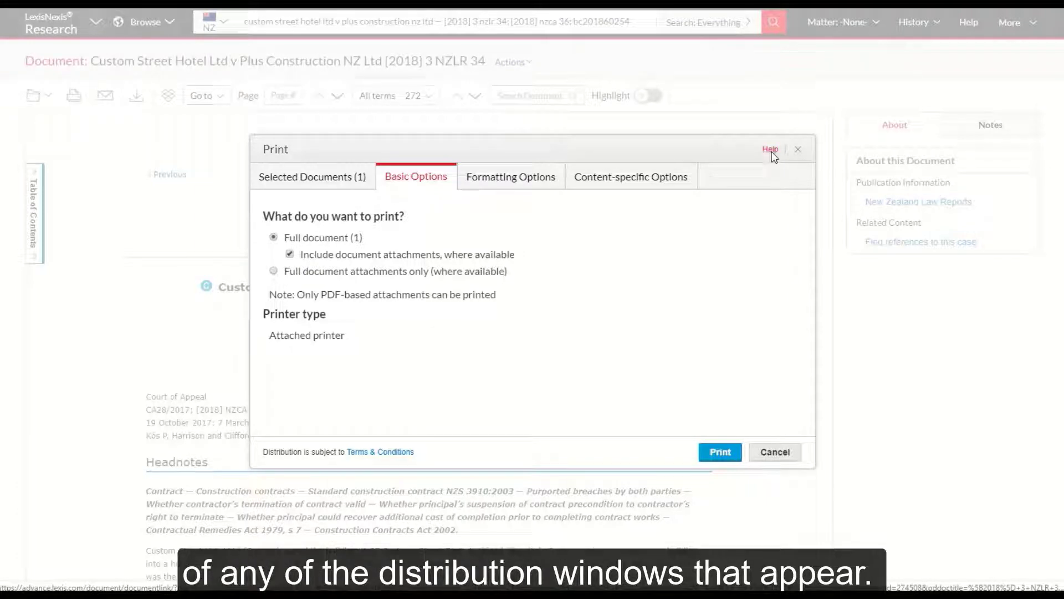
pyautogui.click(769, 149)
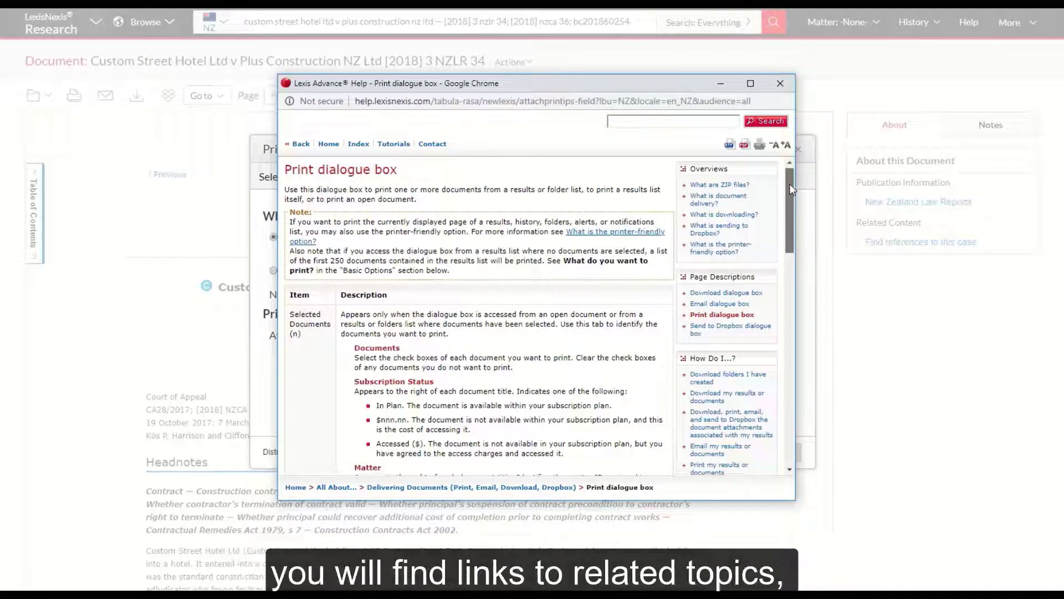
pyautogui.scroll(-3)
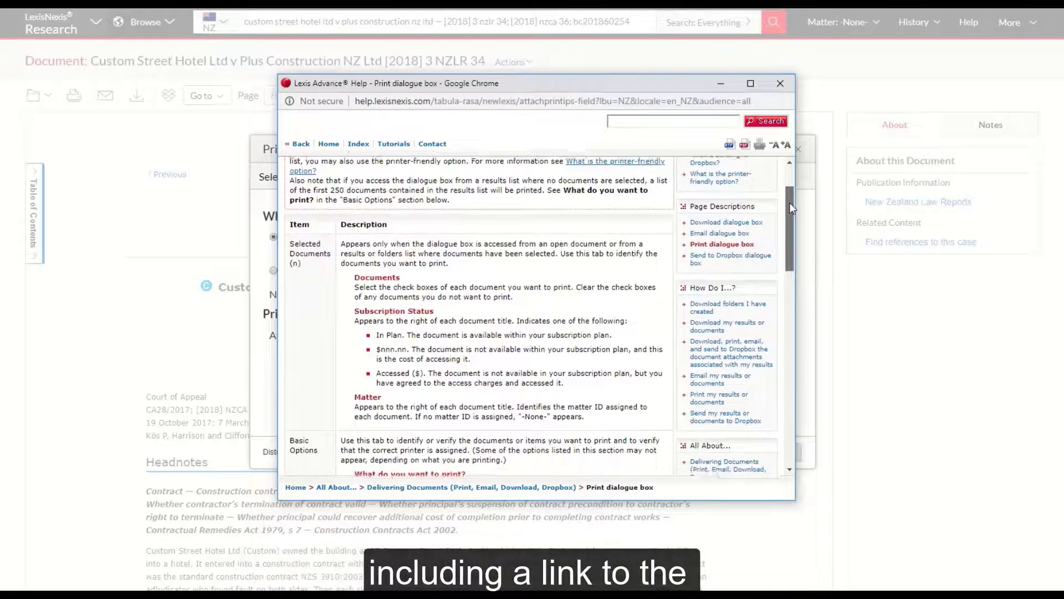
pyautogui.scroll(-3)
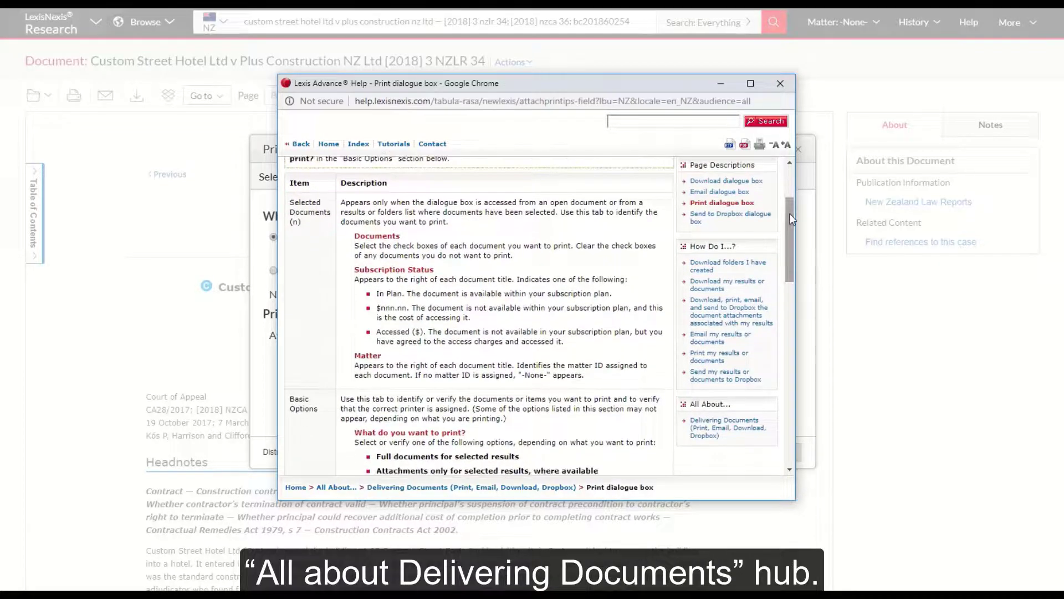